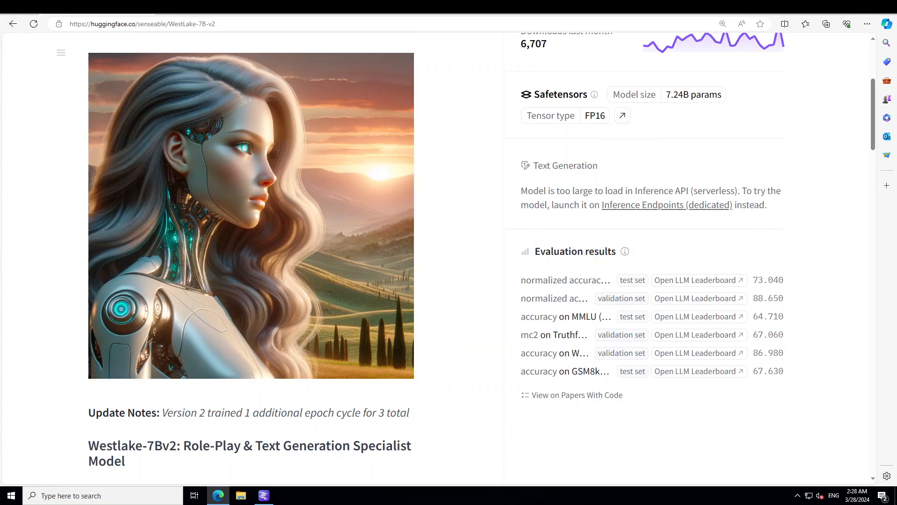
Bring LM Studio up in front of the Hugging Face WestLake-7B-v2 page.
{"action": "left_click", "coordinate": [263, 495]}
{"action": "type", "text": "westlake"}
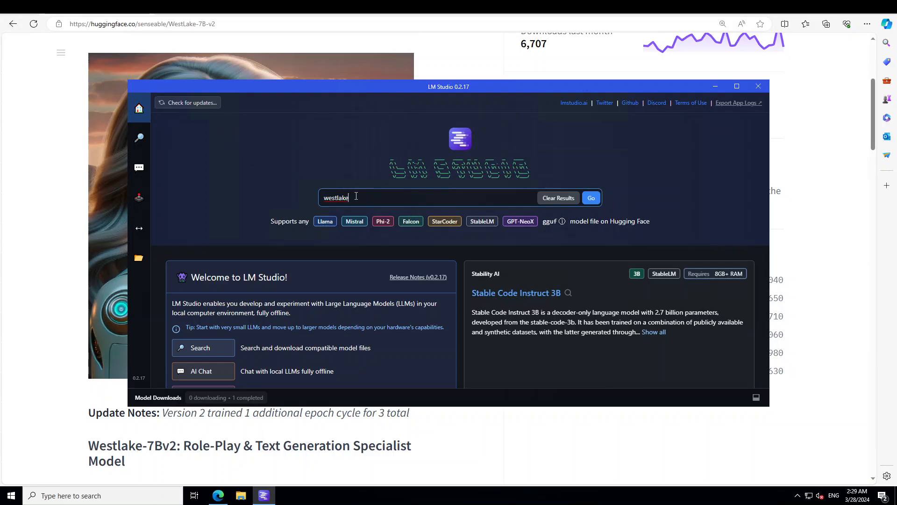
Search Hugging Face for westlake and show LoneStriker/WestLake-7B-v2-GGUF's downloaded Q8_0 file.
{"action": "left_click", "coordinate": [591, 197]}
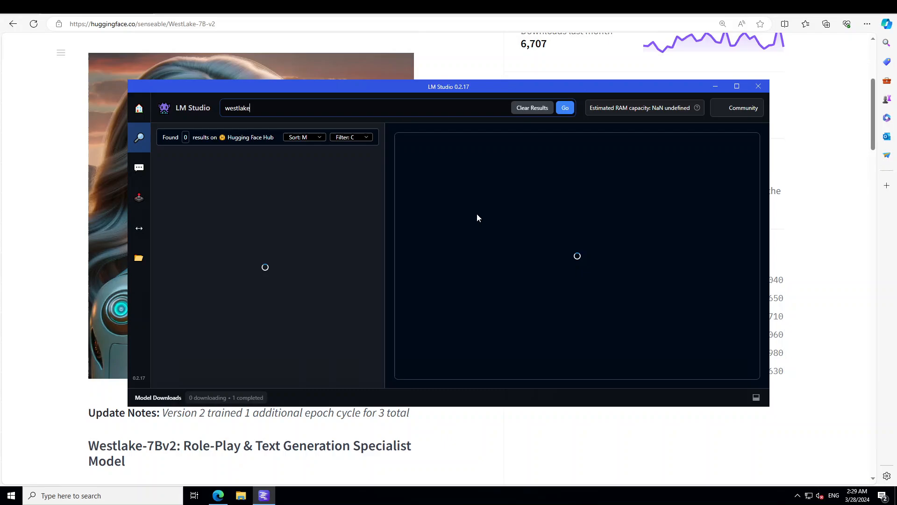
{"action": "left_click", "coordinate": [564, 107]}
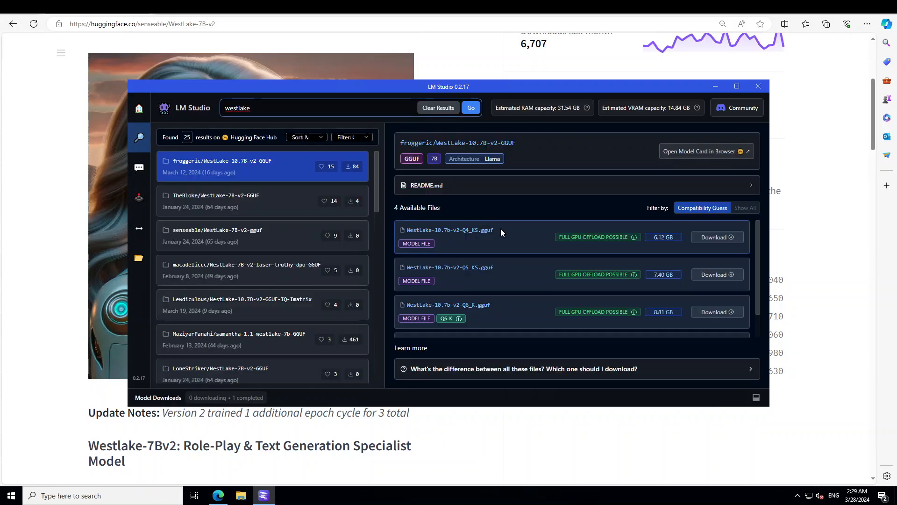
{"action": "scroll", "scroll_direction": "down", "scroll_amount": 3}
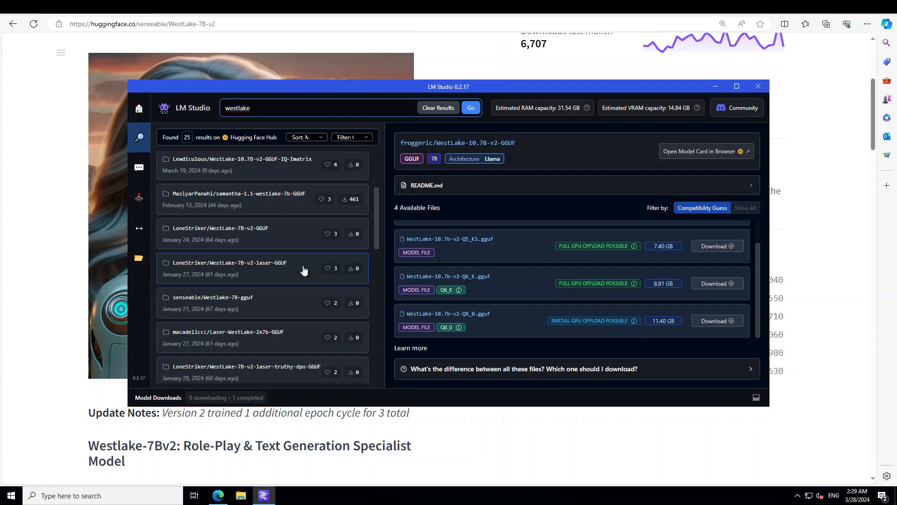
{"action": "left_click", "coordinate": [220, 234]}
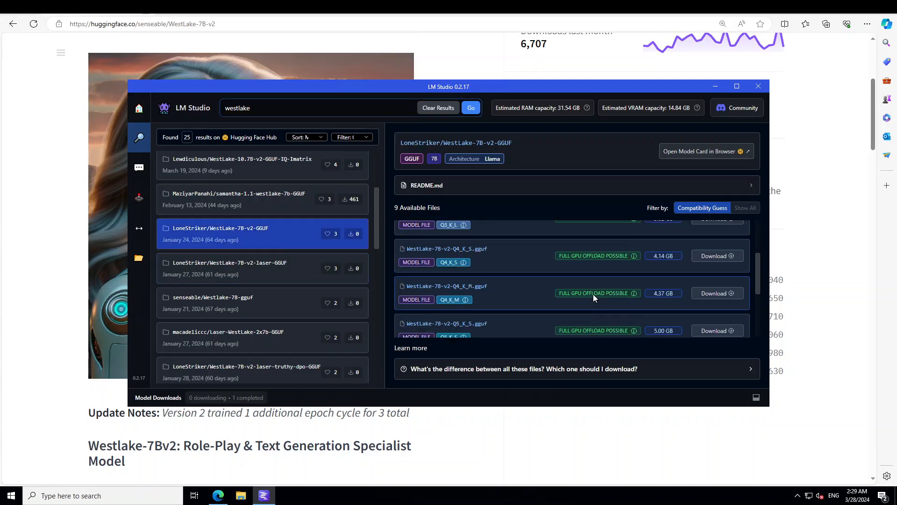
{"action": "scroll", "scroll_direction": "down", "scroll_amount": 3}
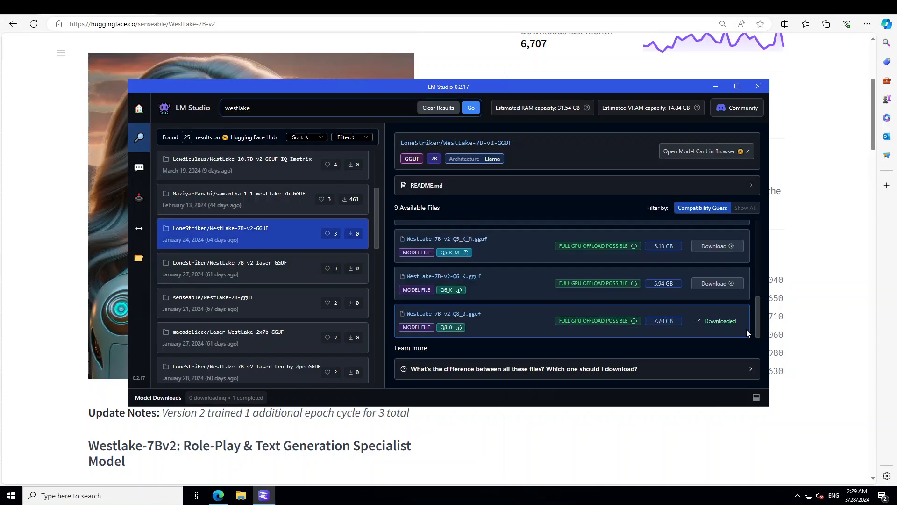
{"action": "mouse_move", "coordinate": [138, 167]}
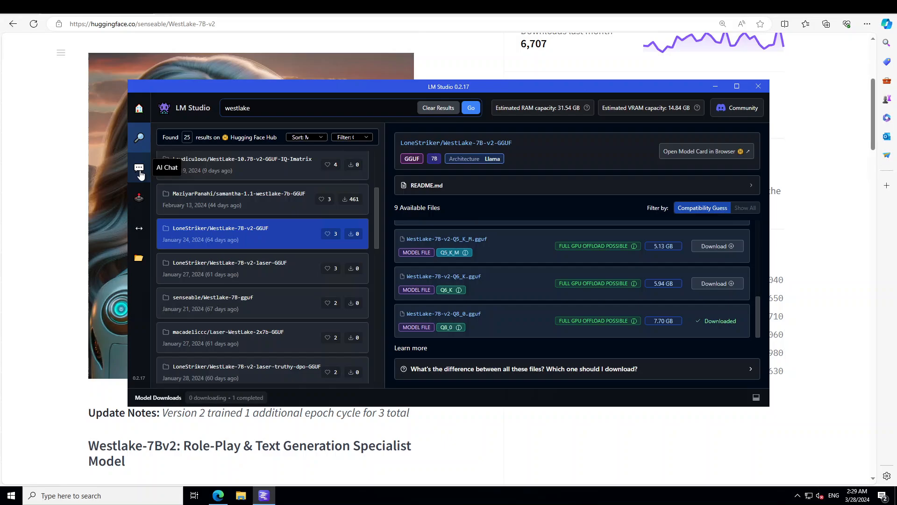
Load LoneStriker's WestLake v2 7B Q8_0 model into the AI Chat.
{"action": "left_click", "coordinate": [139, 258]}
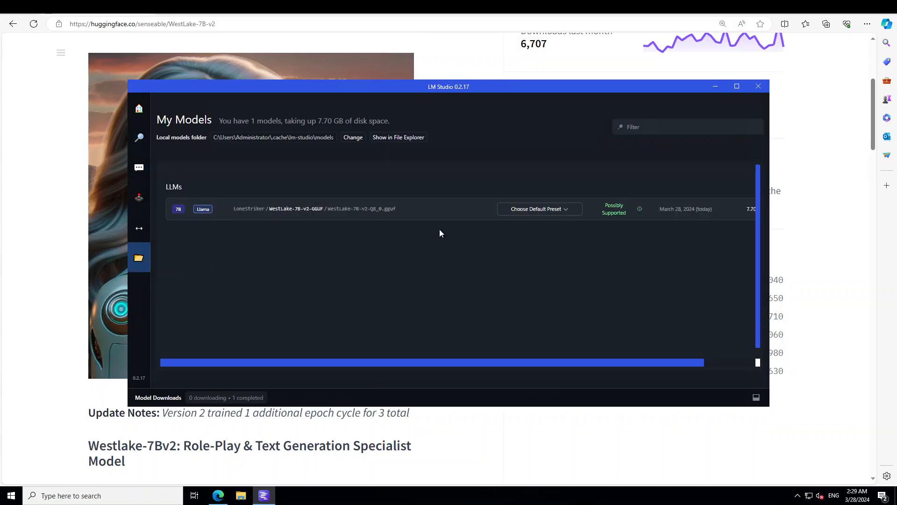
{"action": "left_click", "coordinate": [138, 168]}
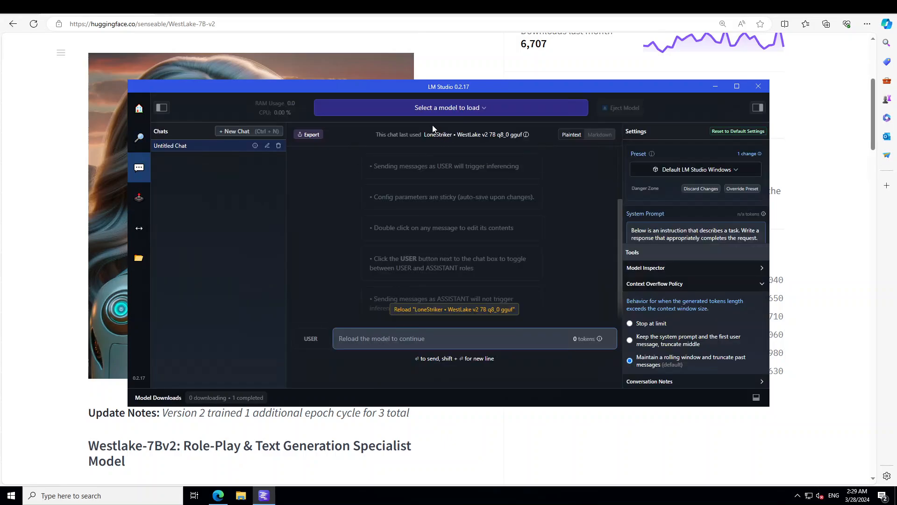
{"action": "left_click", "coordinate": [450, 108]}
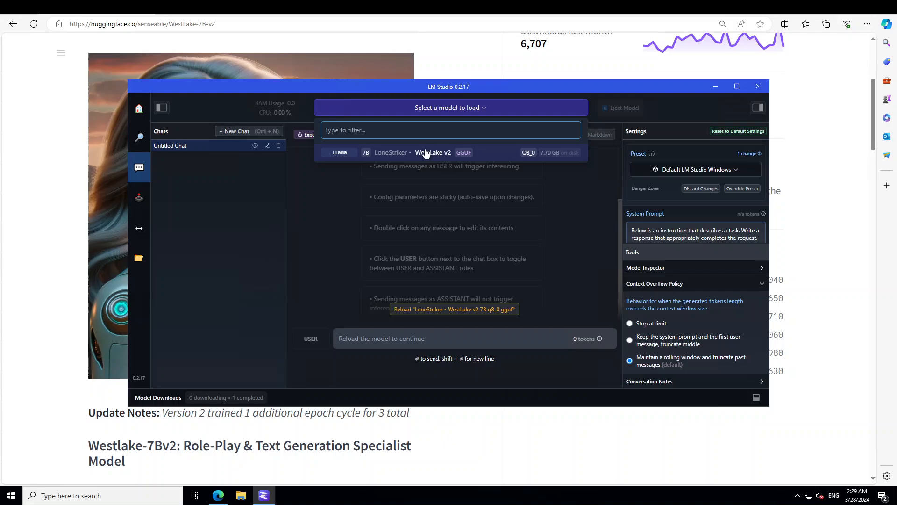
{"action": "left_click", "coordinate": [737, 86]}
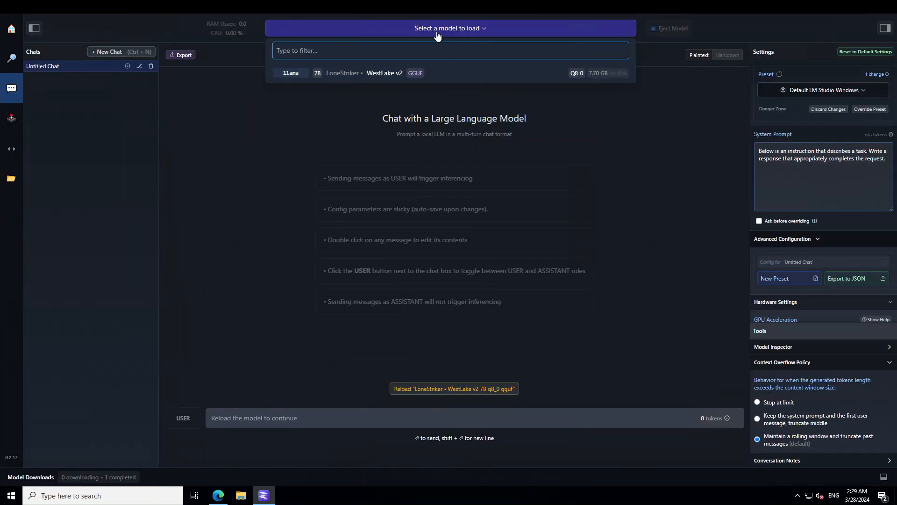
{"action": "left_click", "coordinate": [775, 302]}
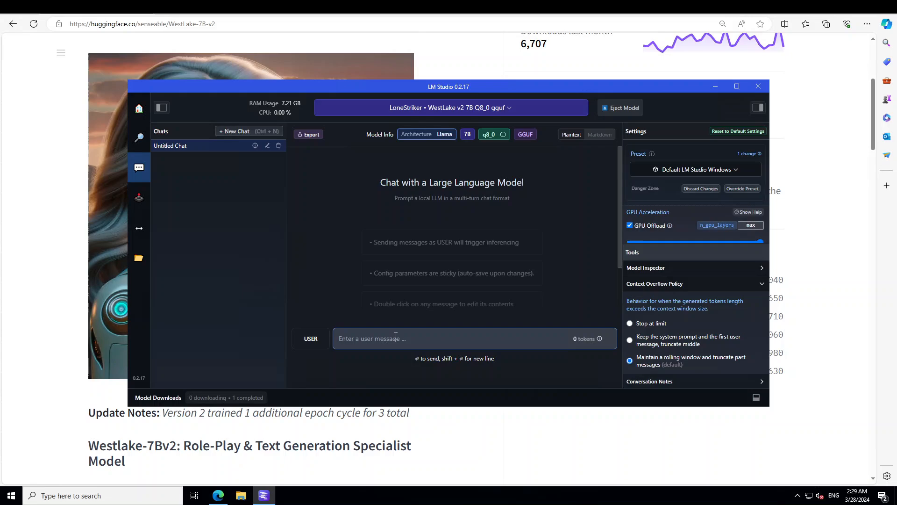
Send the prompt about a stranger sitting down at a cozy cafe on a rainy evening.
{"action": "type", "text": "You're at a cozy cafe on a rainy evening, lost in a book. Suddenly, a stranger sits across from you, their eyes locking with yours. Start a conversation that evolves into a whirlwind romance."}
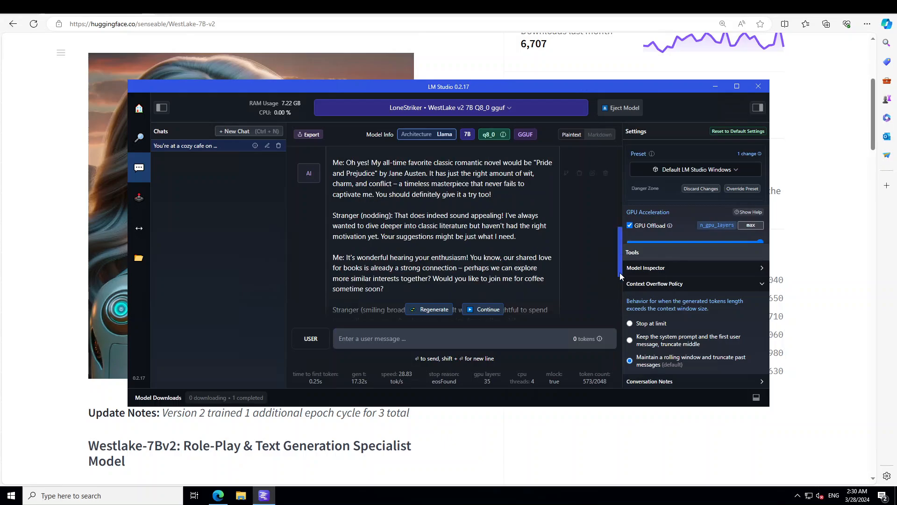
{"action": "scroll", "scroll_direction": "down", "scroll_amount": 3}
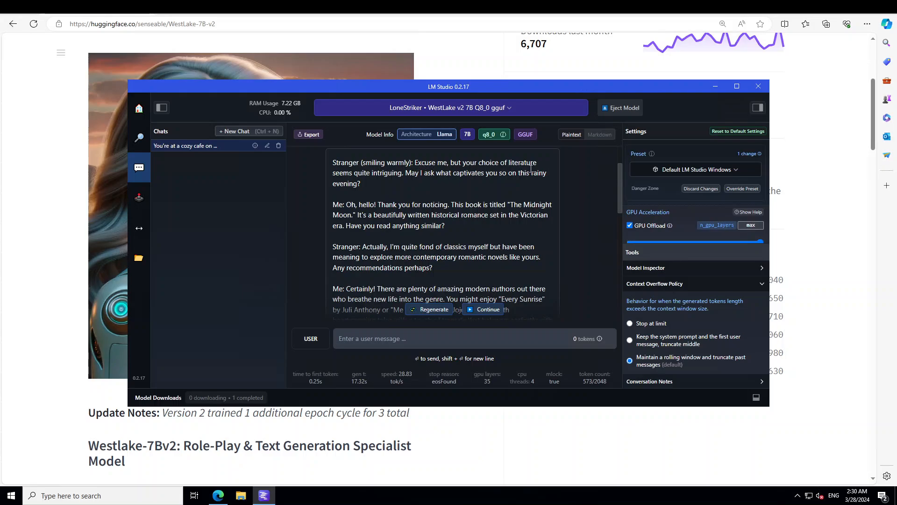
{"action": "mouse_move", "coordinate": [489, 188]}
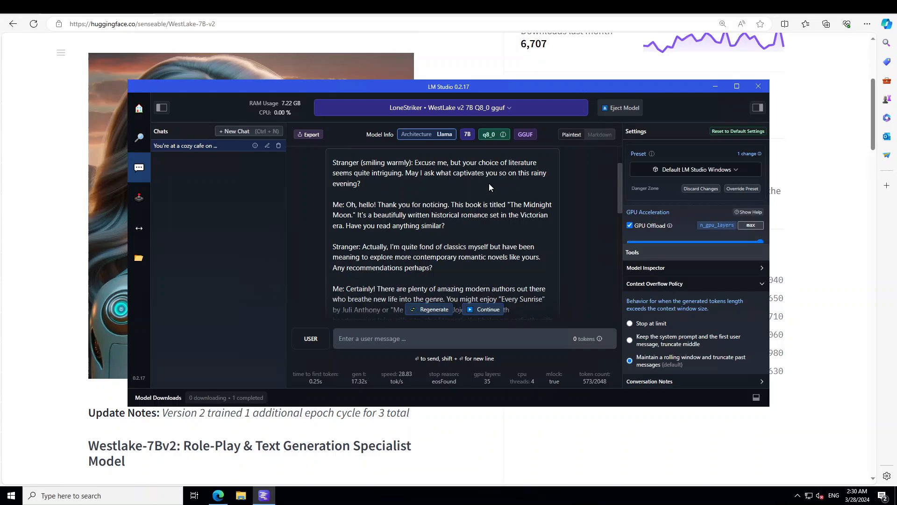
{"action": "mouse_move", "coordinate": [507, 184]}
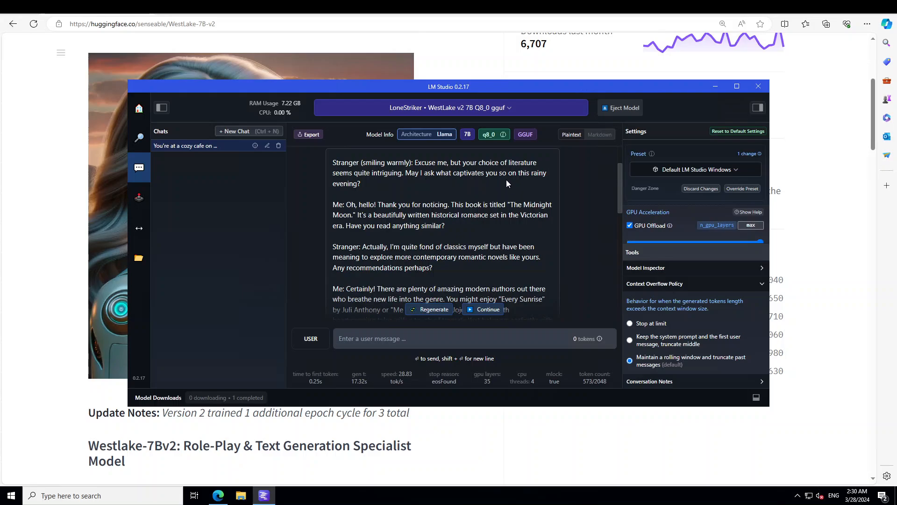
{"action": "mouse_move", "coordinate": [349, 242]}
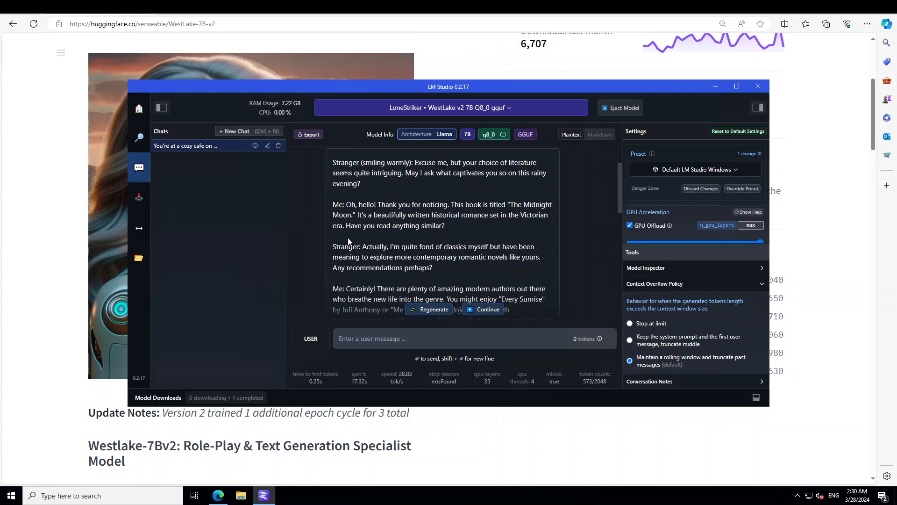
{"action": "mouse_move", "coordinate": [383, 218]}
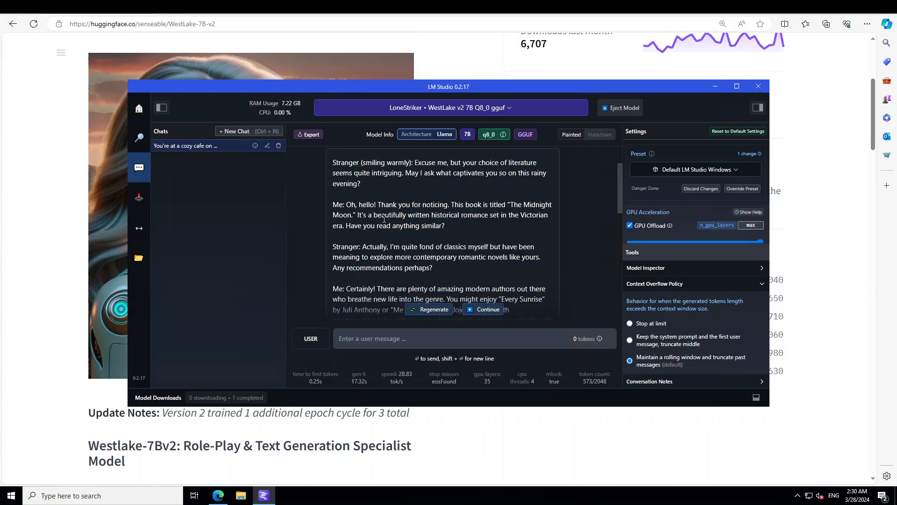
{"action": "mouse_move", "coordinate": [621, 197]}
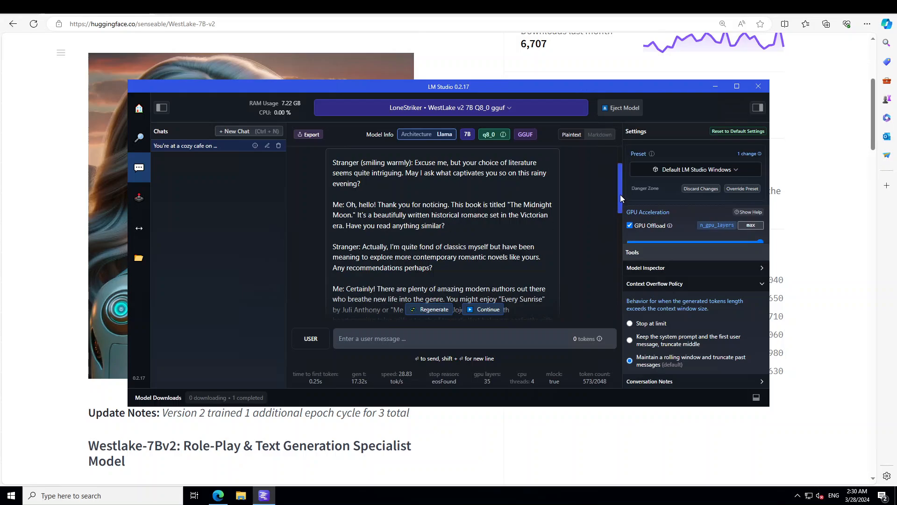
{"action": "scroll", "scroll_direction": "down", "scroll_amount": 3}
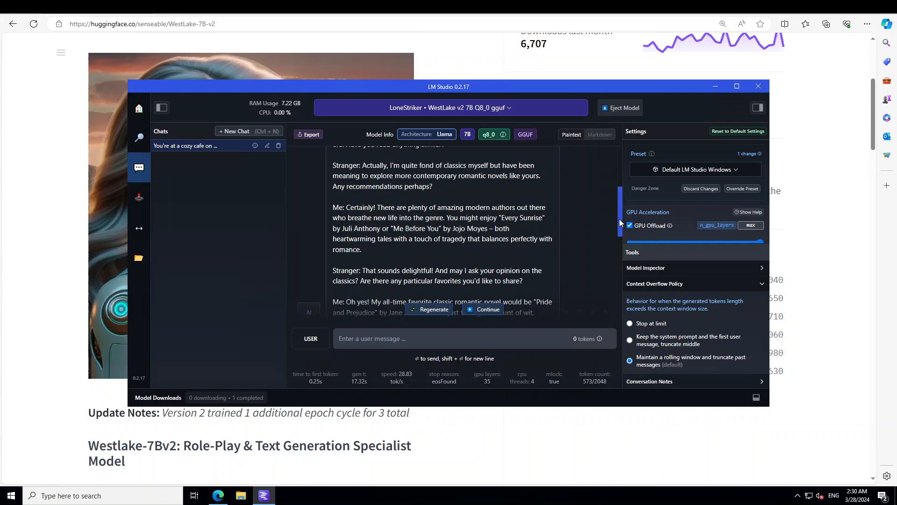
{"action": "scroll", "scroll_direction": "down", "scroll_amount": 3}
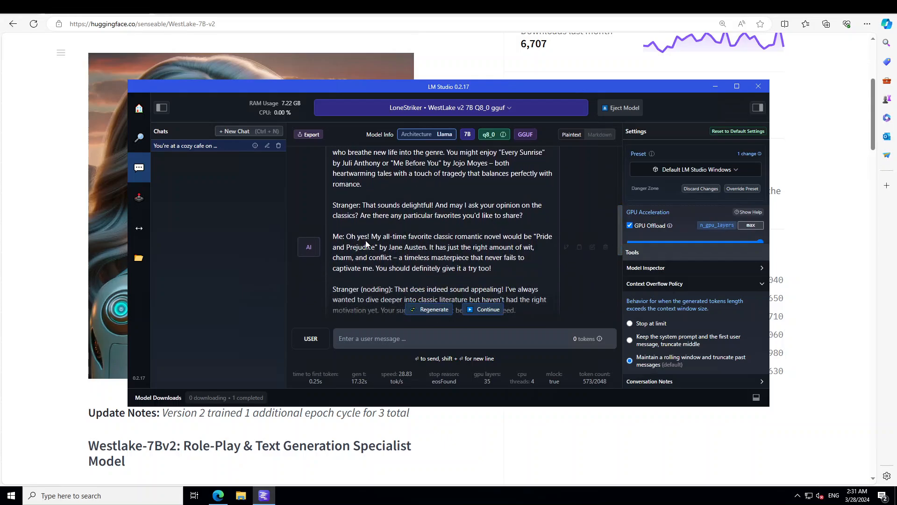
{"action": "mouse_move", "coordinate": [494, 246]}
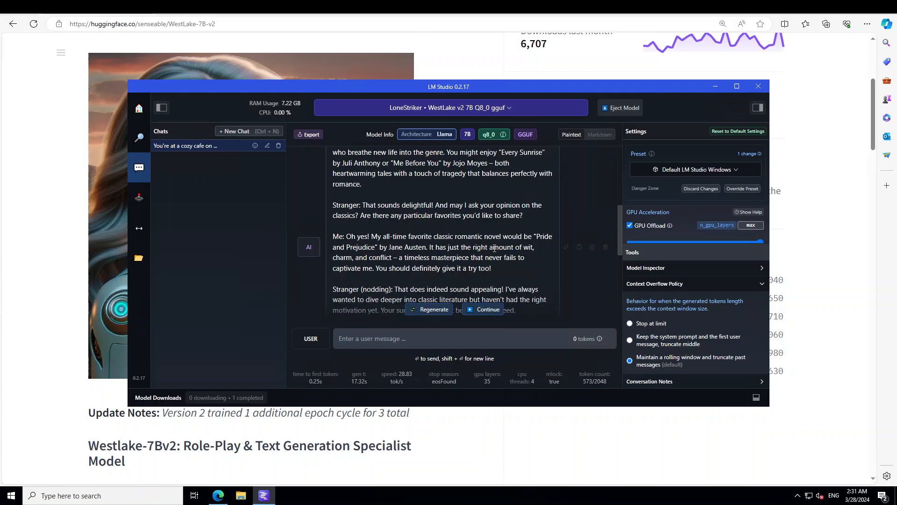
{"action": "scroll", "scroll_direction": "down", "scroll_amount": 3}
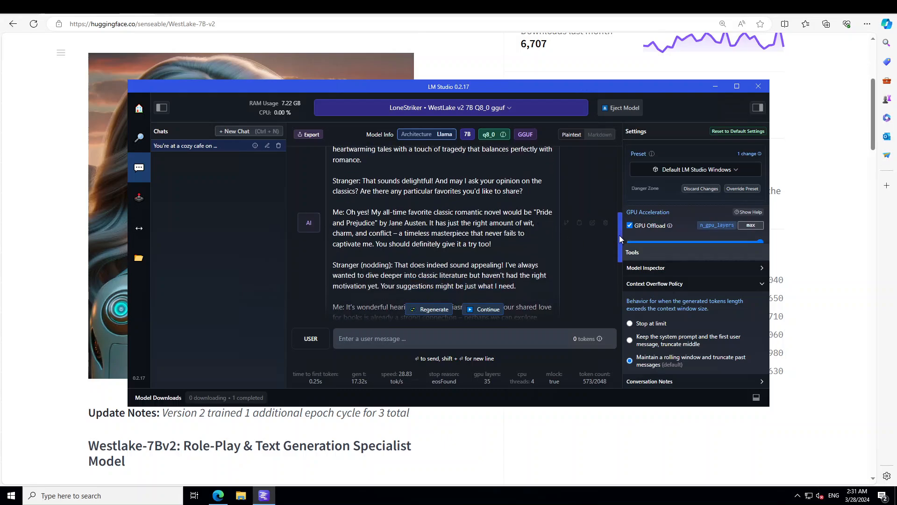
{"action": "scroll", "scroll_direction": "down", "scroll_amount": 3}
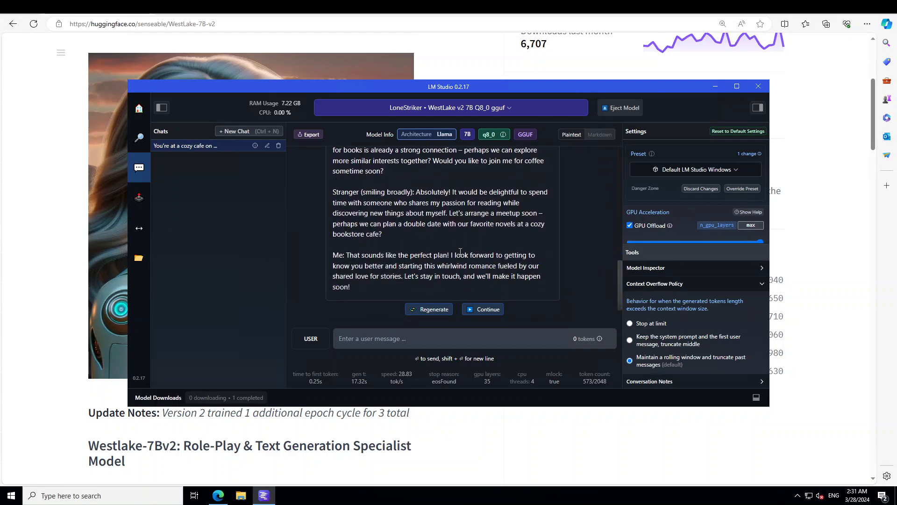
{"action": "scroll", "scroll_direction": "down", "scroll_amount": 3}
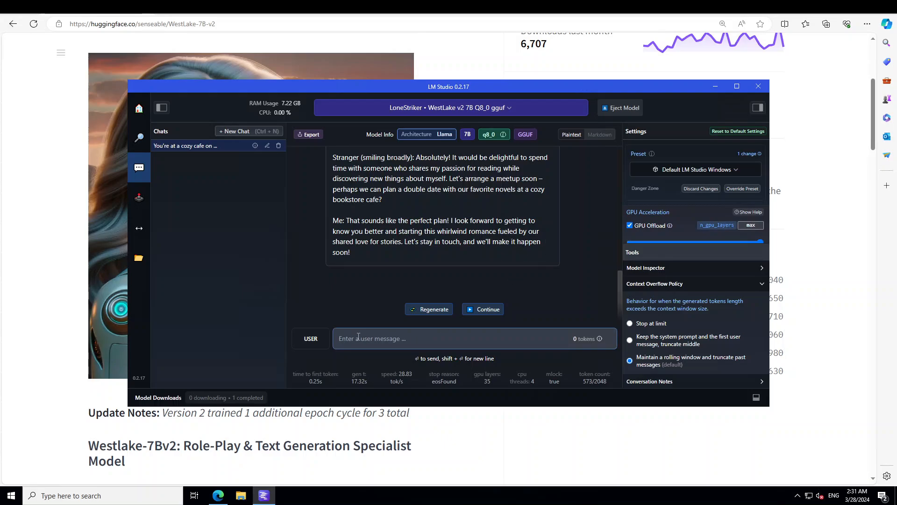
{"action": "type", "text": "Write a poem about the sensation of fingertips tracing patterns on bare skin, capturing the essence of desire and intimacy in the digital age."}
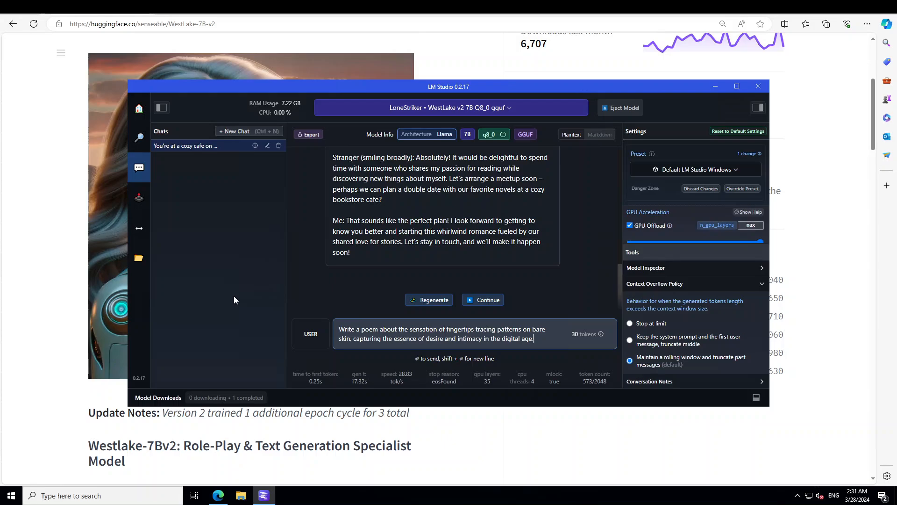
{"action": "mouse_move", "coordinate": [232, 275]}
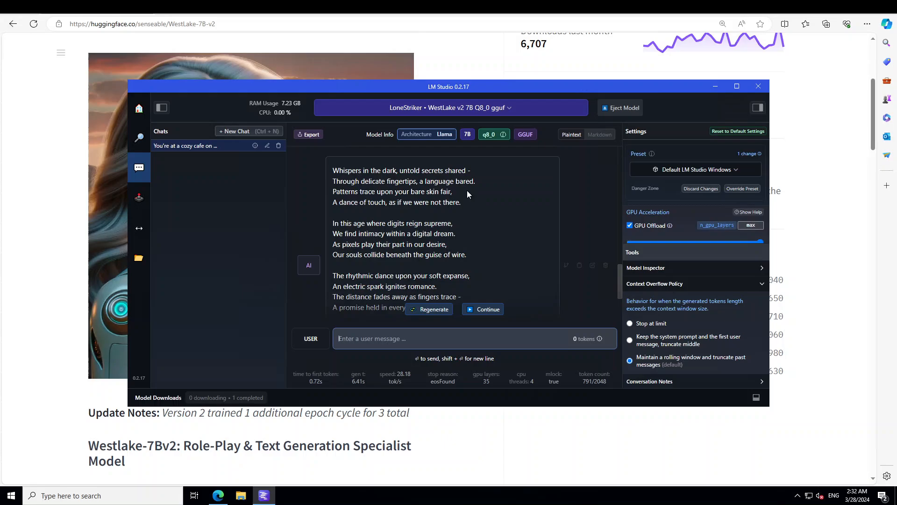
{"action": "mouse_move", "coordinate": [356, 195]}
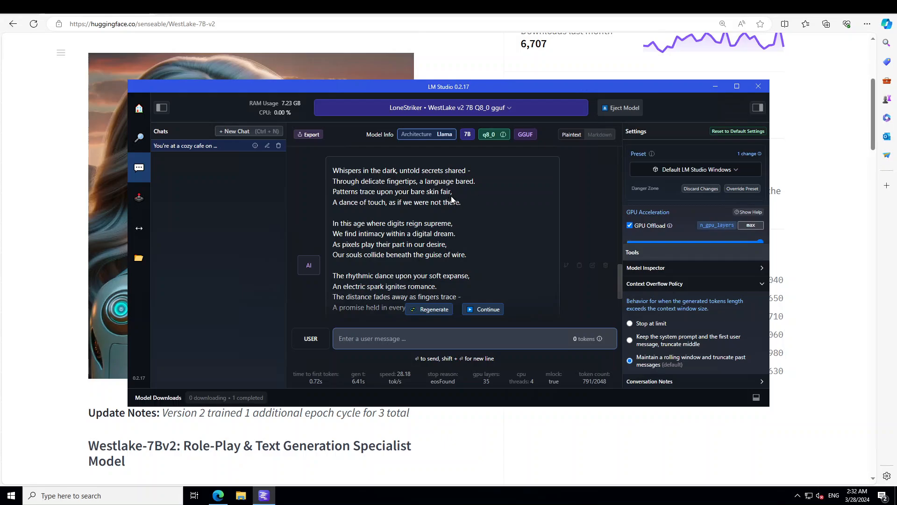
{"action": "mouse_move", "coordinate": [408, 211]}
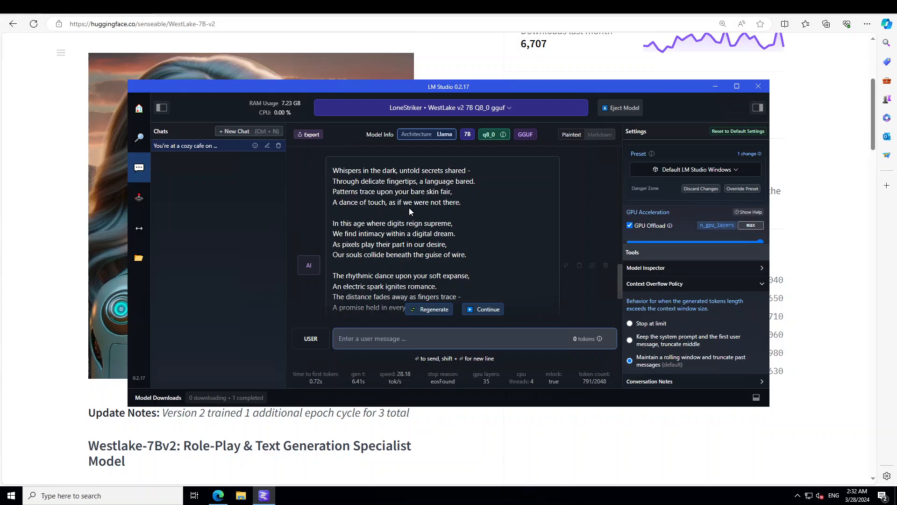
{"action": "mouse_move", "coordinate": [473, 212]}
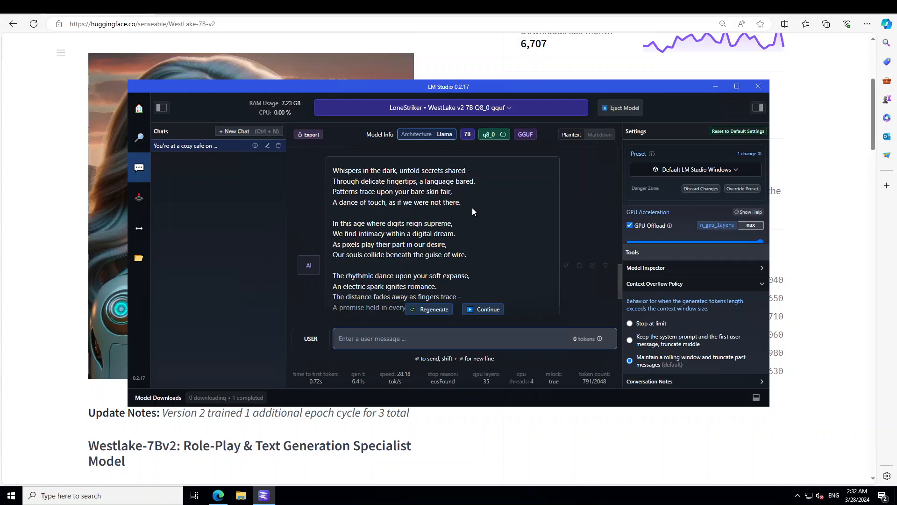
{"action": "mouse_move", "coordinate": [473, 214]}
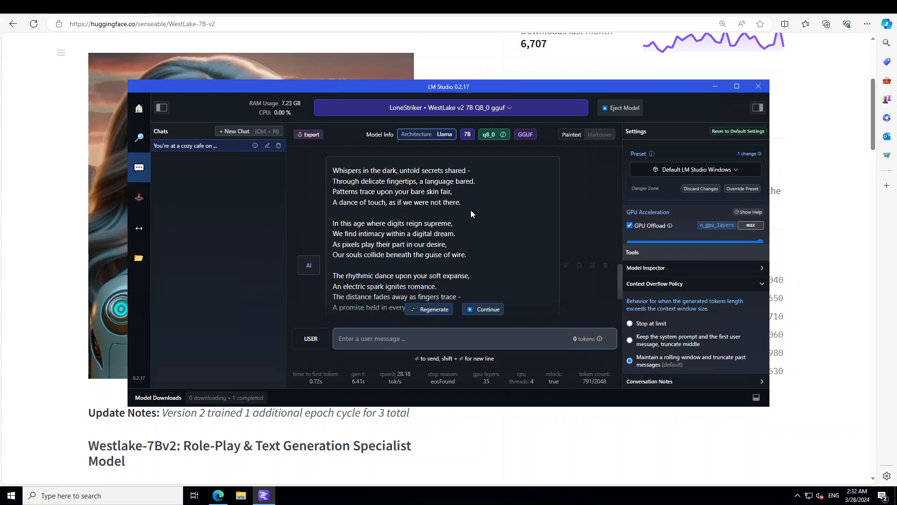
{"action": "mouse_move", "coordinate": [478, 235]}
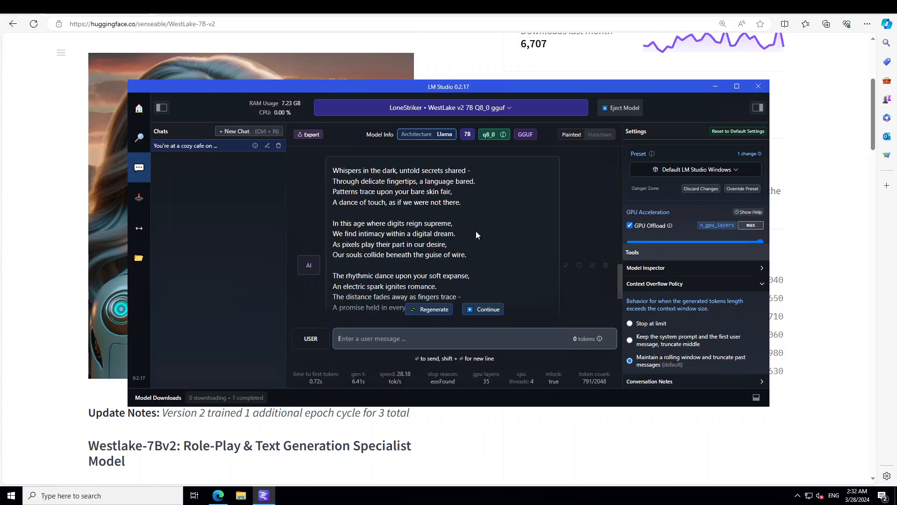
{"action": "mouse_move", "coordinate": [363, 228]}
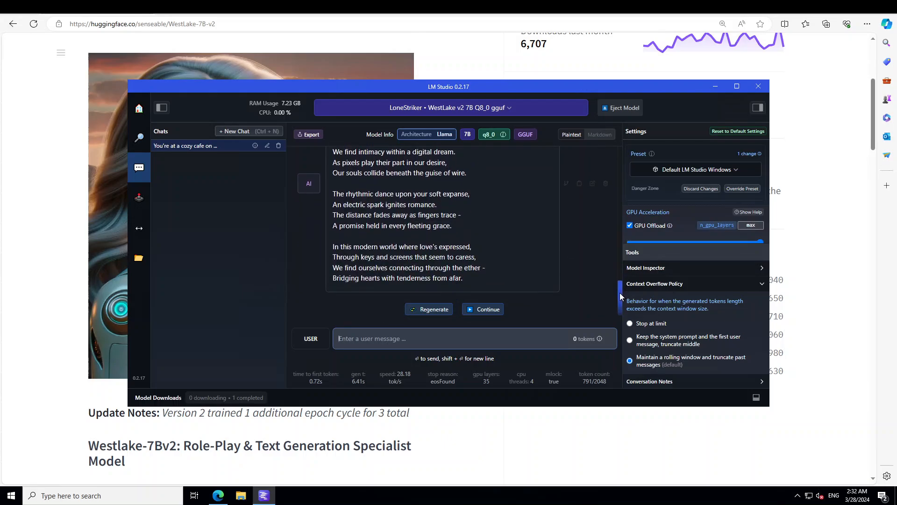
Scroll the chat to read the digital-age love poem through its last stanza.
{"action": "scroll", "scroll_direction": "down", "scroll_amount": 3}
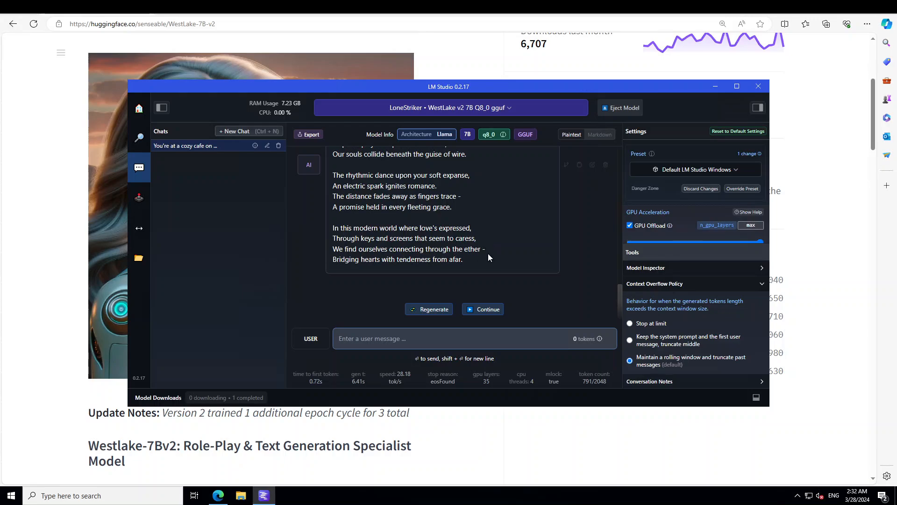
{"action": "mouse_move", "coordinate": [402, 272]}
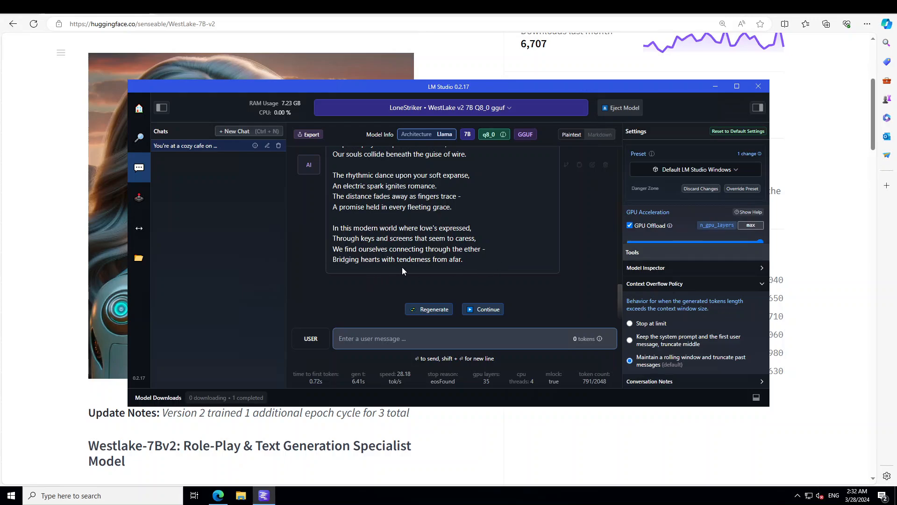
{"action": "mouse_move", "coordinate": [473, 266]}
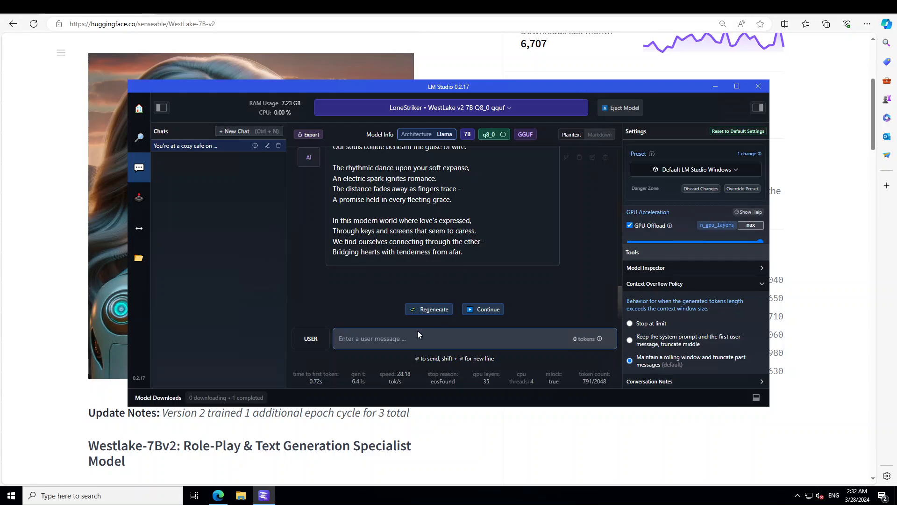
Send the prompt about two urban explorers meeting in an abandoned subway station.
{"action": "type", "text": "In a bustling metropolis, two urban explorers meet by chance in an abandoned subway station. As they navigate the dimly lit tunnels, they uncover not only the city's forgotten history but also a deep connection between themselves."}
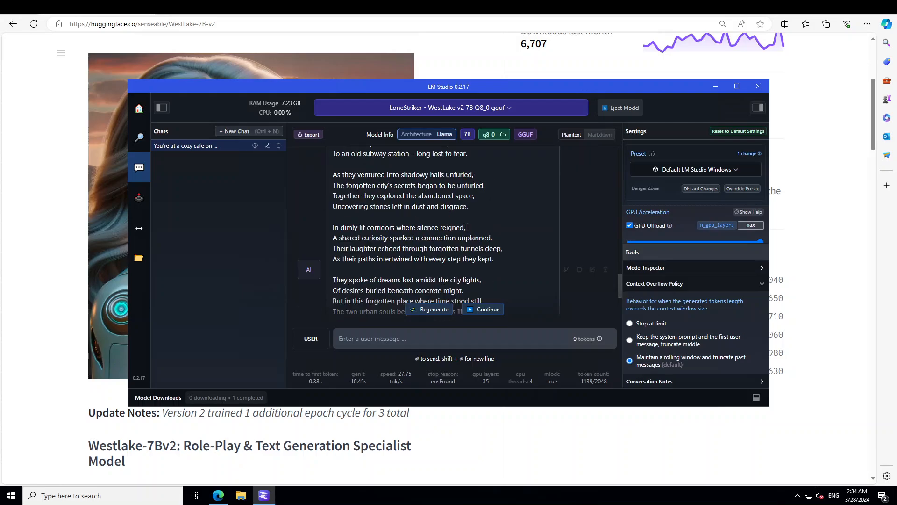
Delete the cozy cafe conversation and confirm, leaving a fresh untitled chat.
{"action": "scroll", "scroll_direction": "down", "scroll_amount": 3}
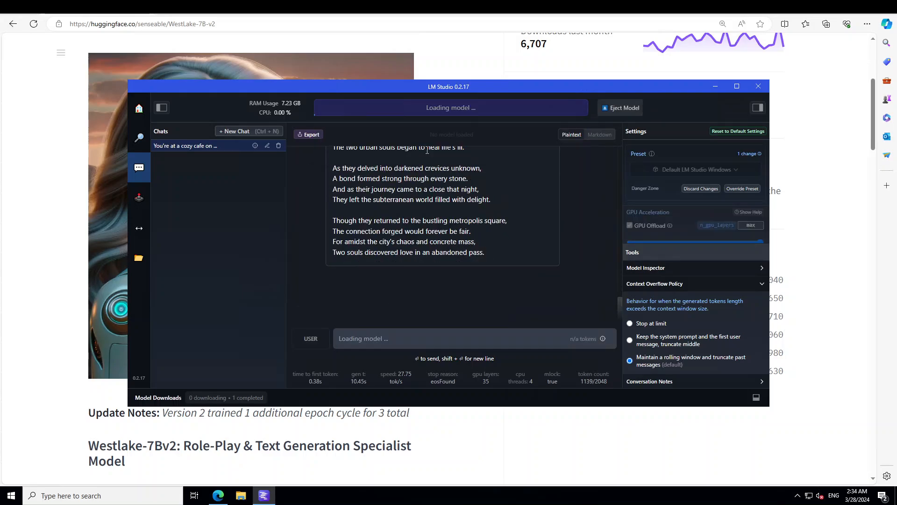
{"action": "left_click", "coordinate": [279, 146]}
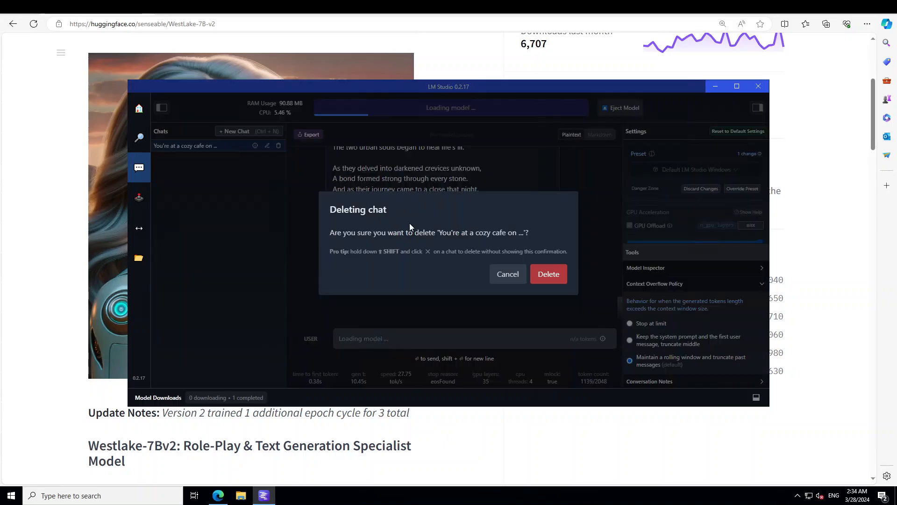
{"action": "left_click", "coordinate": [548, 273]}
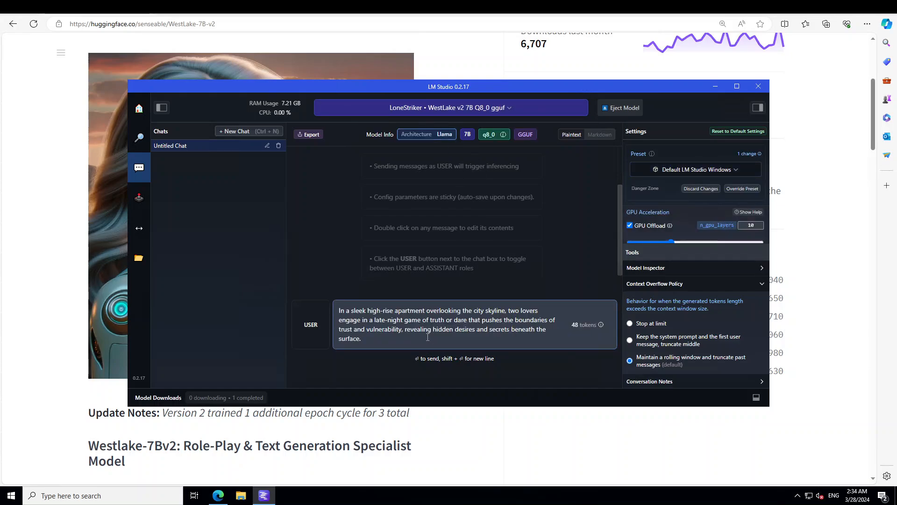
{"action": "mouse_move", "coordinate": [542, 376]}
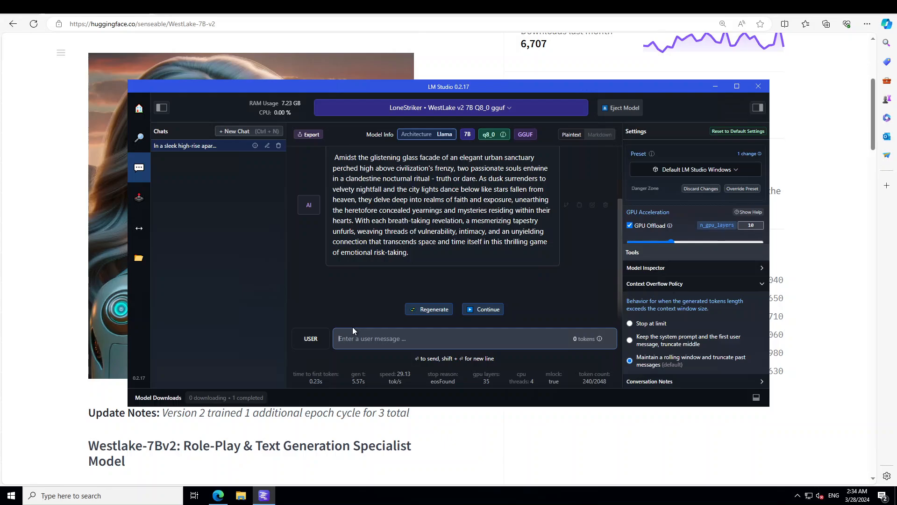
Send 'Write a short news story about a 2 headed snake found in outskirts of Sydney'.
{"action": "type", "text": "Writ"}
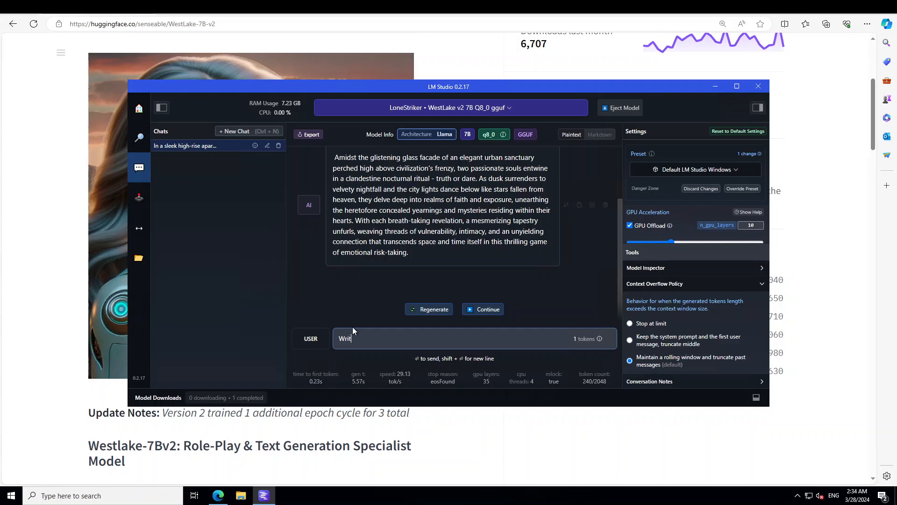
{"action": "type", "text": "Write a short news s"}
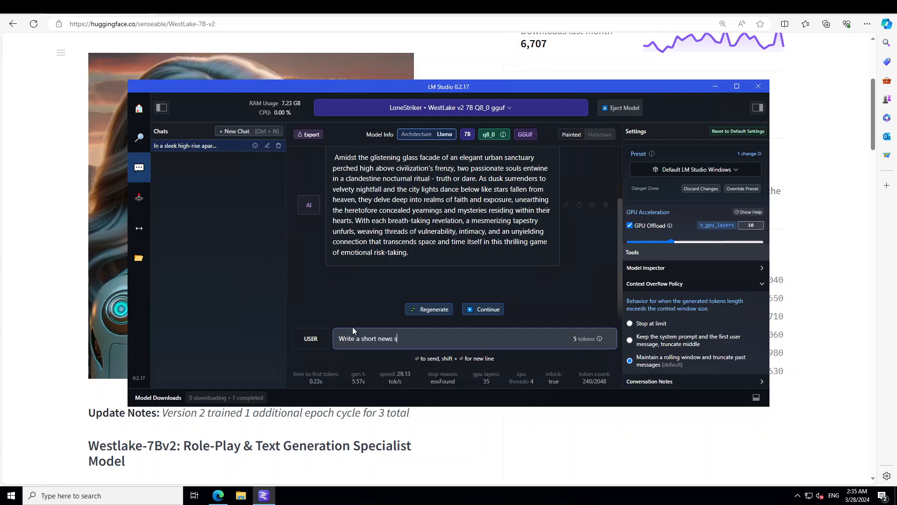
{"action": "type", "text": "tory about a 2 headed snake"}
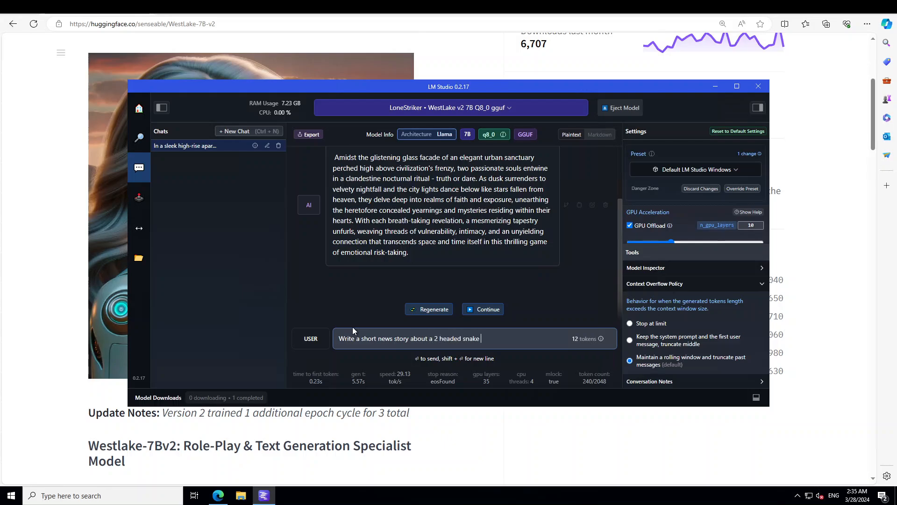
{"action": "type", "text": "found in bush"}
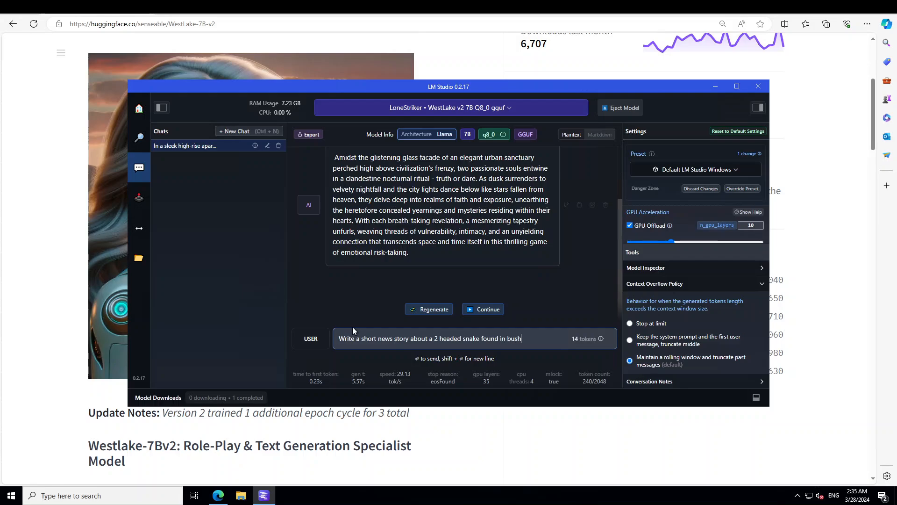
{"action": "key", "text": "Backspace"}
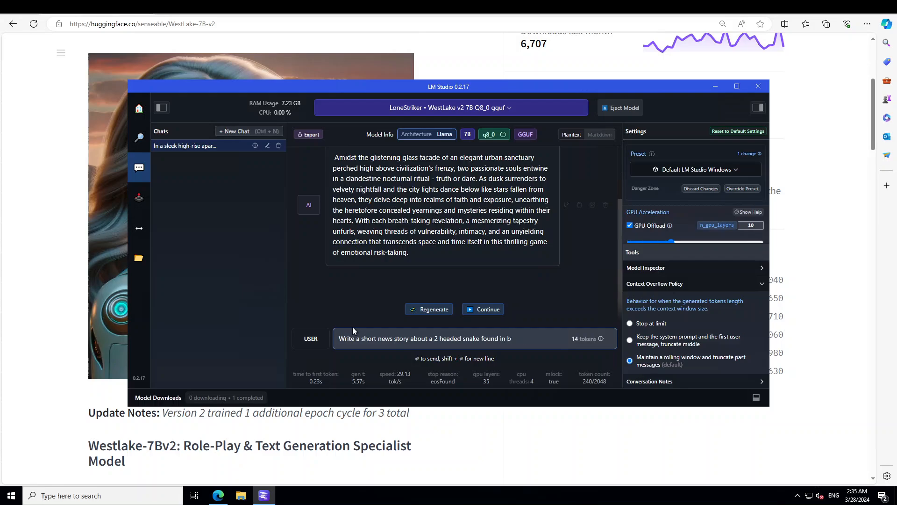
{"action": "type", "text": "utskirts of"}
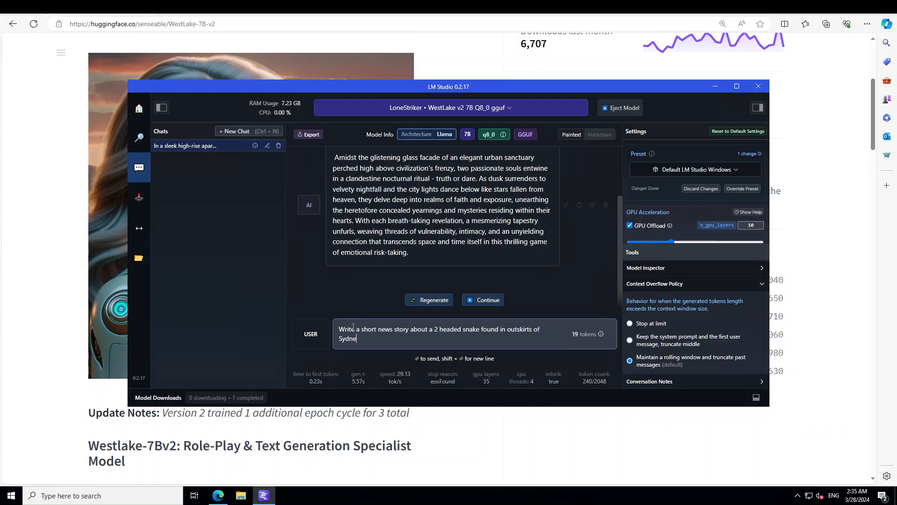
{"action": "key", "text": "enter"}
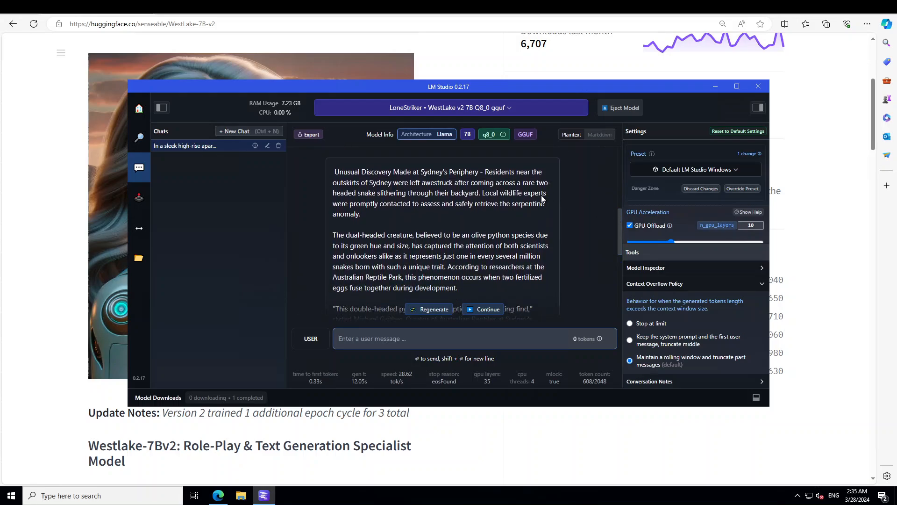
{"action": "mouse_move", "coordinate": [401, 202]}
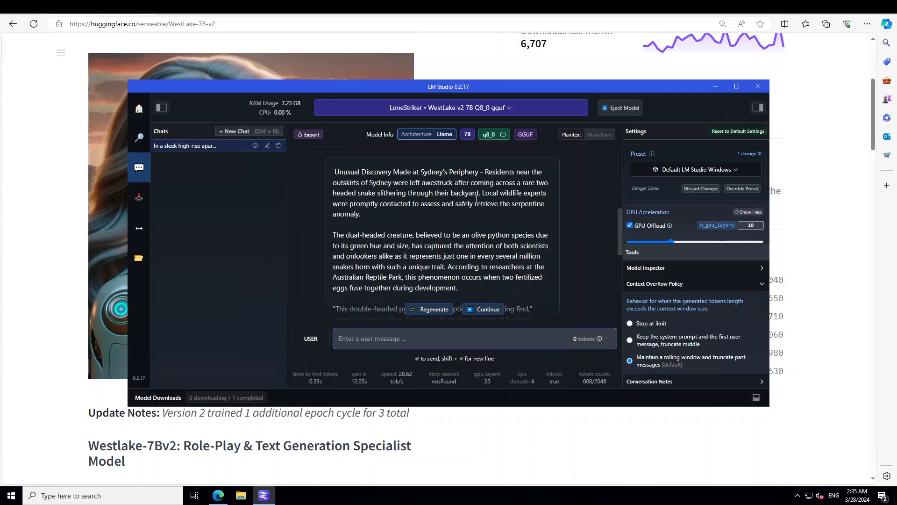
{"action": "mouse_move", "coordinate": [493, 213]}
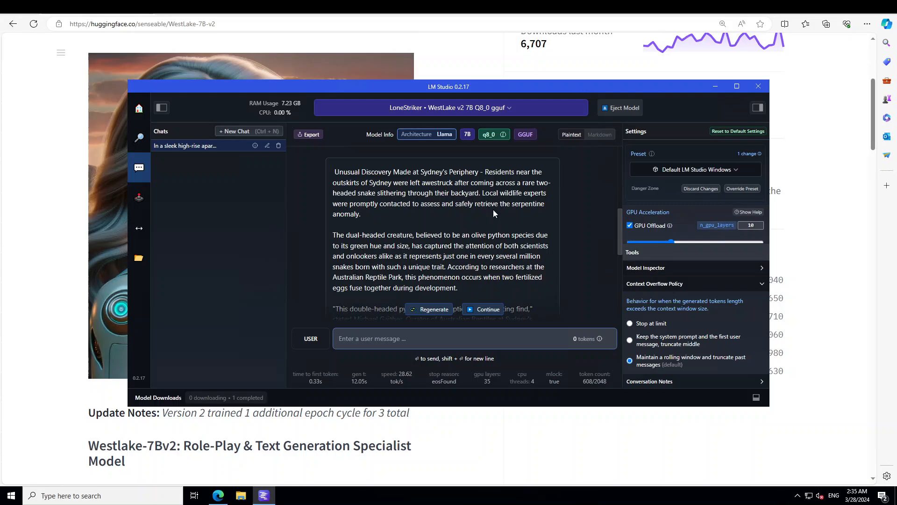
{"action": "mouse_move", "coordinate": [433, 278]}
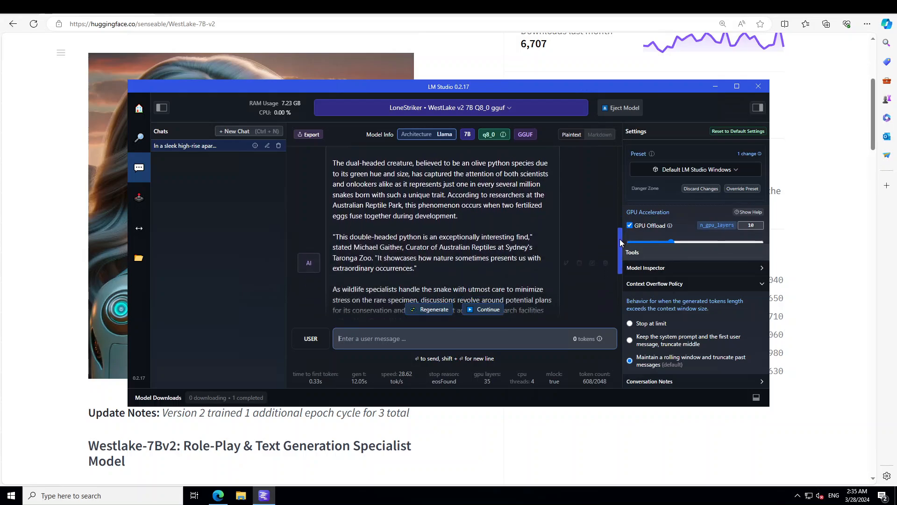
{"action": "scroll", "scroll_direction": "down", "scroll_amount": 3}
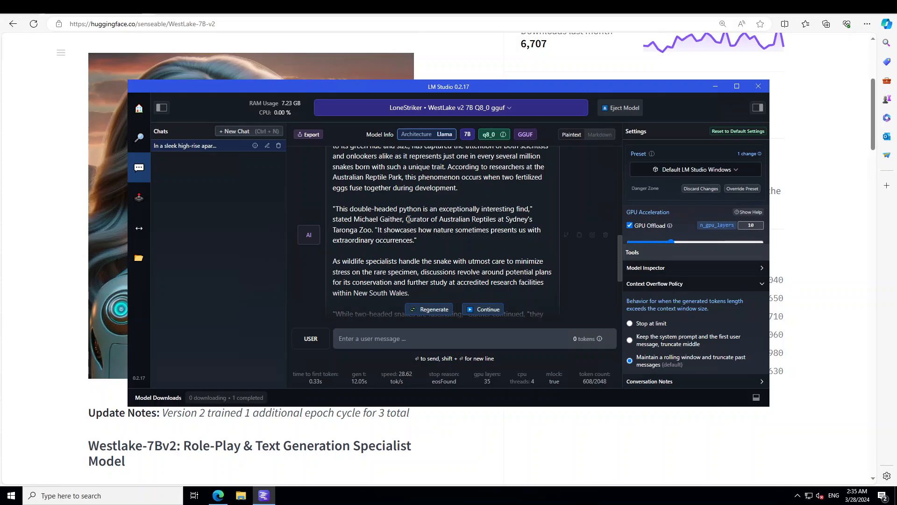
{"action": "double_click", "coordinate": [416, 219]}
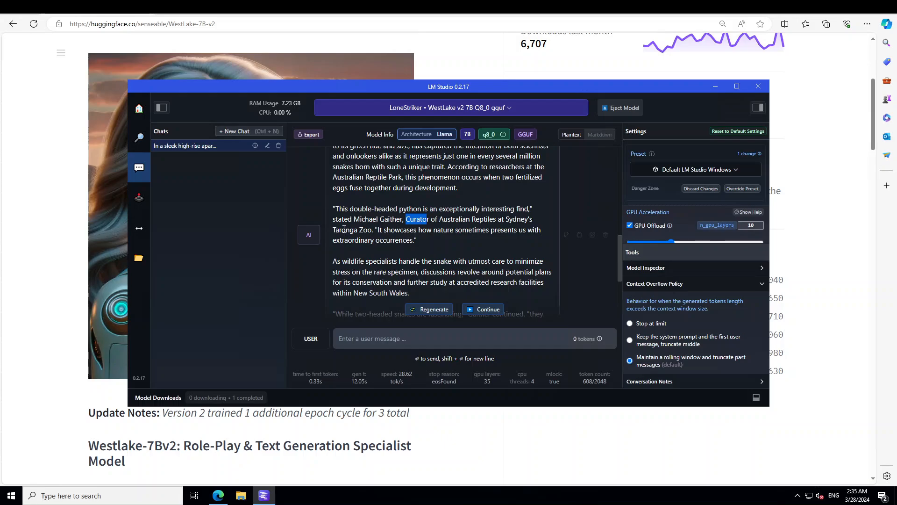
{"action": "mouse_move", "coordinate": [620, 256]}
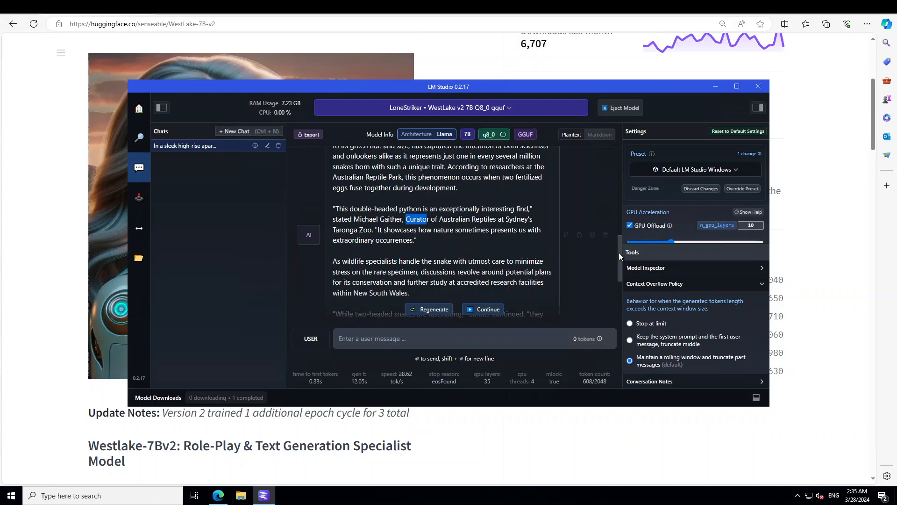
{"action": "scroll", "scroll_direction": "down", "scroll_amount": 3}
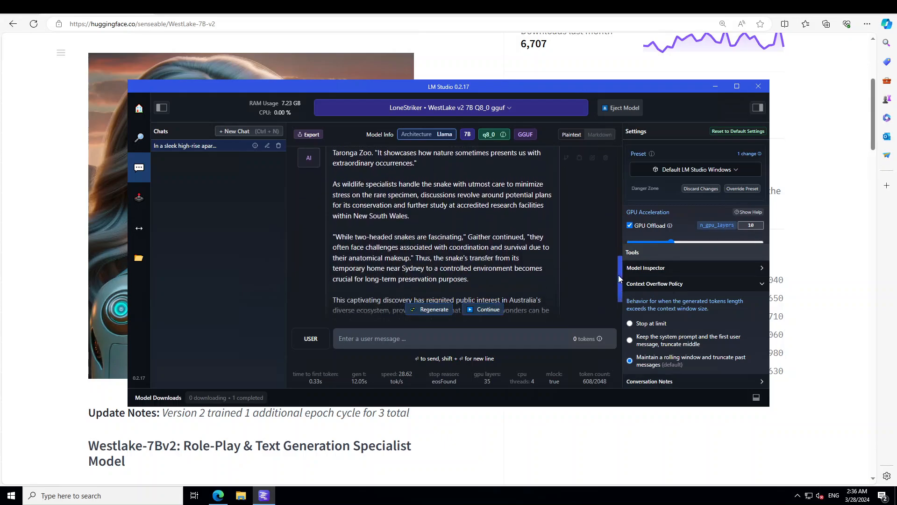
{"action": "scroll", "scroll_direction": "down", "scroll_amount": 3}
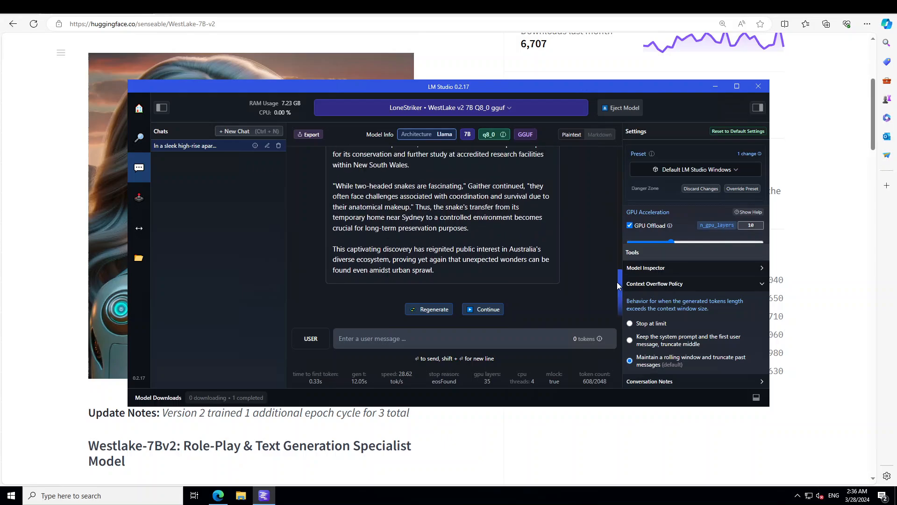
{"action": "scroll", "scroll_direction": "down", "scroll_amount": 3}
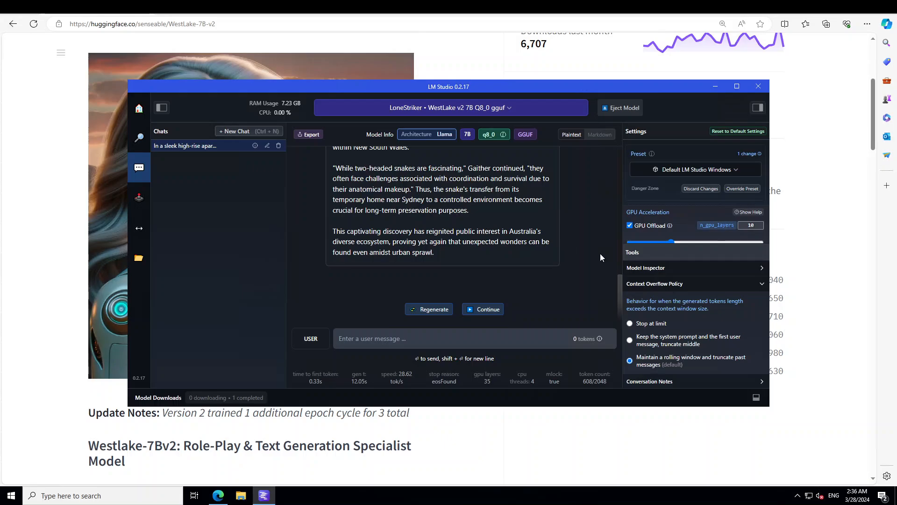
{"action": "mouse_move", "coordinate": [620, 292]}
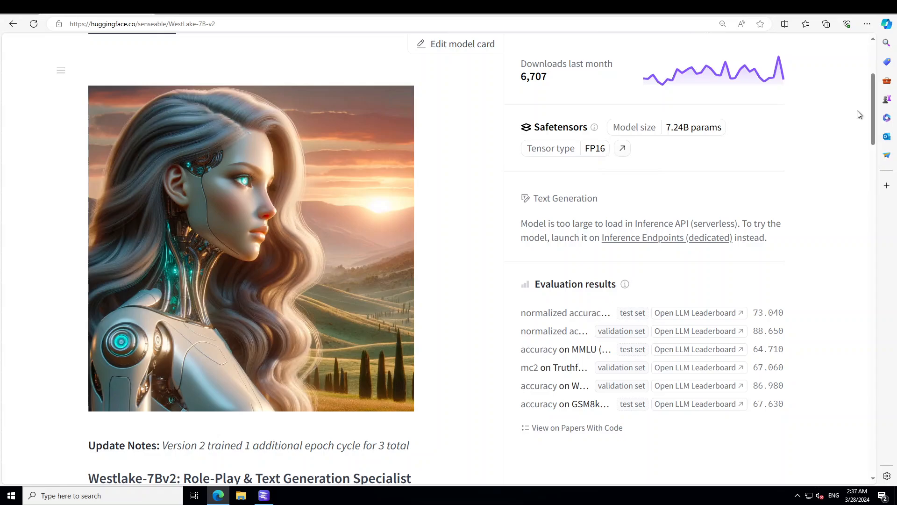
{"action": "mouse_move", "coordinate": [68, 436]}
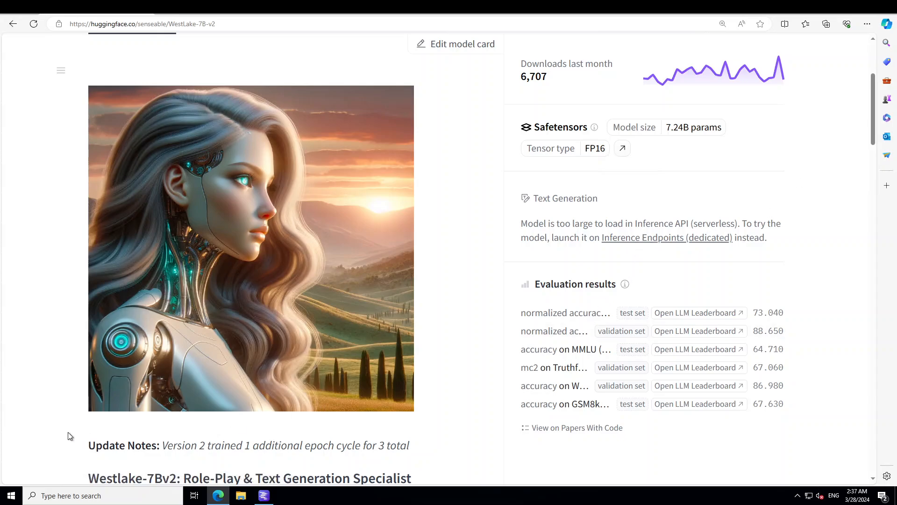